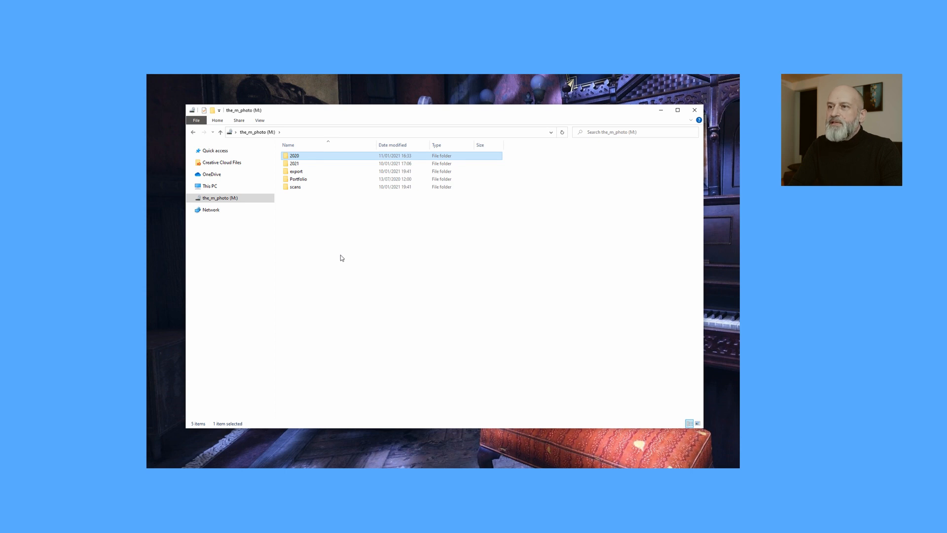
Open the Portfolio folder on the thumb drive to show Nature, Street and Urban subfolders.
left_click(294, 163)
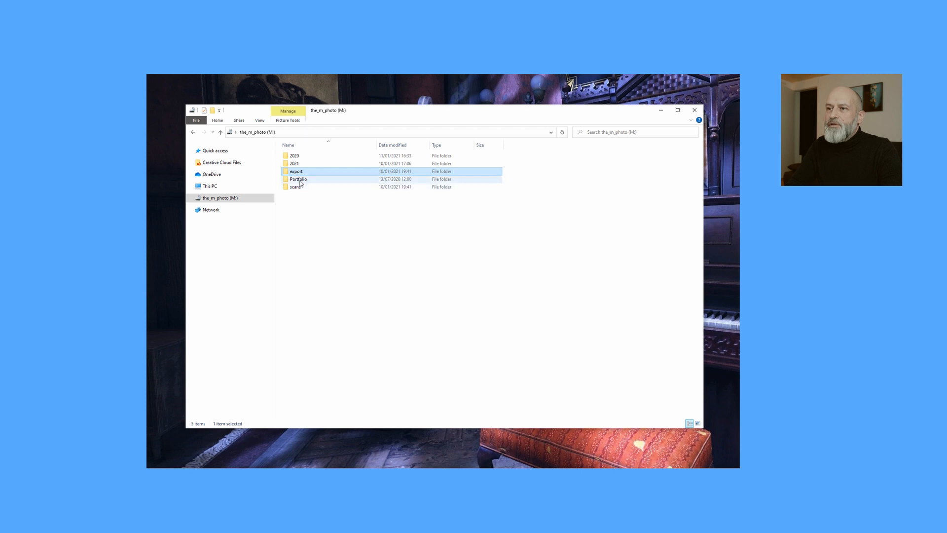
double_click(298, 179)
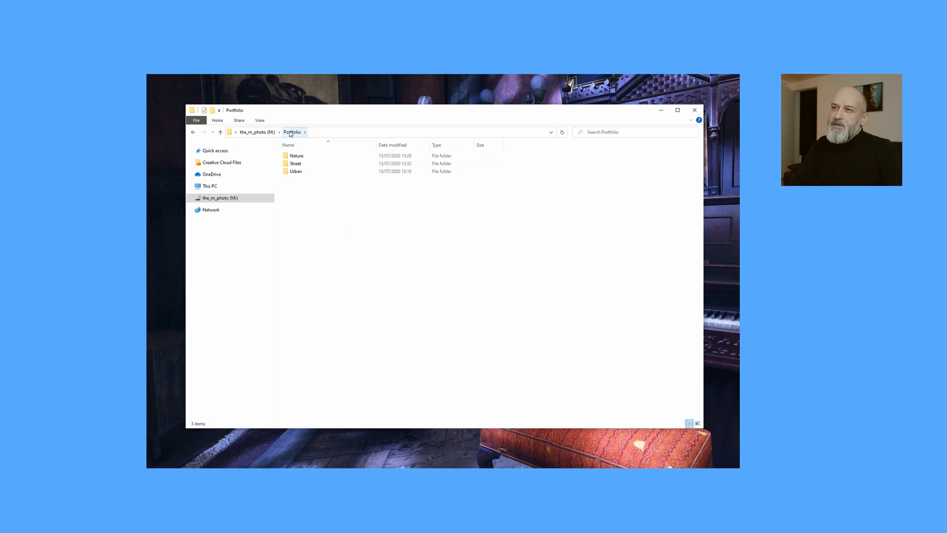
Return to the the_m_photo (M:) drive root listing 2020, 2021, export, Portfolio and scans.
left_click(256, 132)
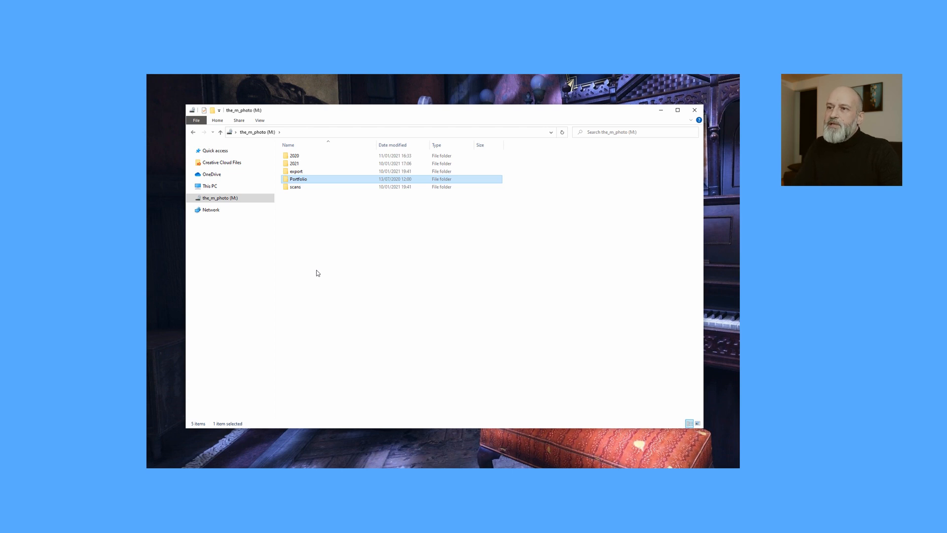
Open the 2021 folder to reveal its analog, Capture One 2021 and digital subfolders.
left_click(295, 186)
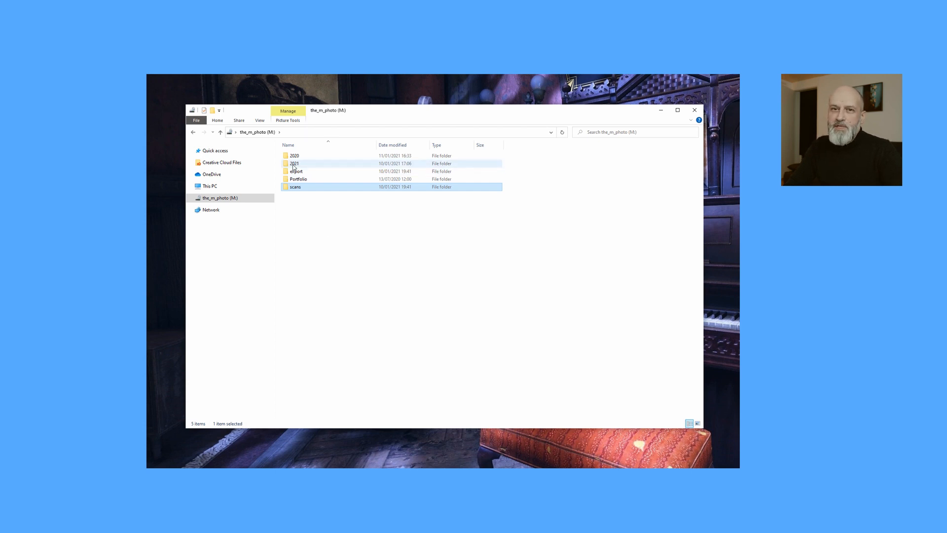
double_click(294, 162)
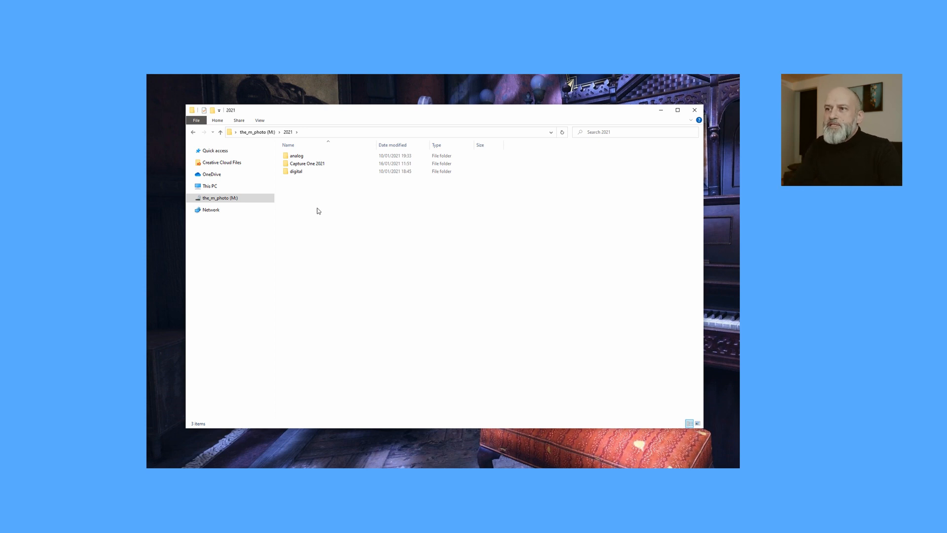
Open the digital folder inside 2021, holding the 20210110 iPhone 12 Pro Testing folder.
double_click(296, 171)
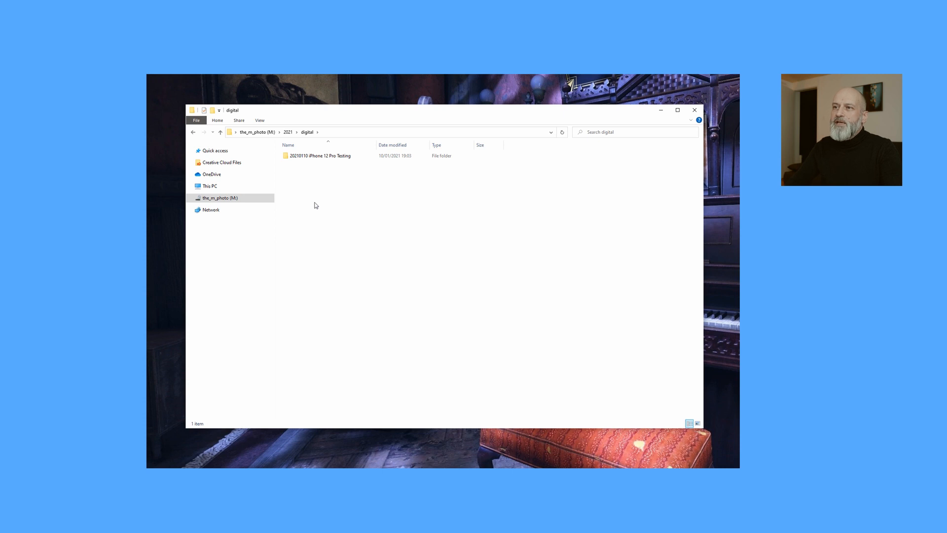
mouse_move(297, 180)
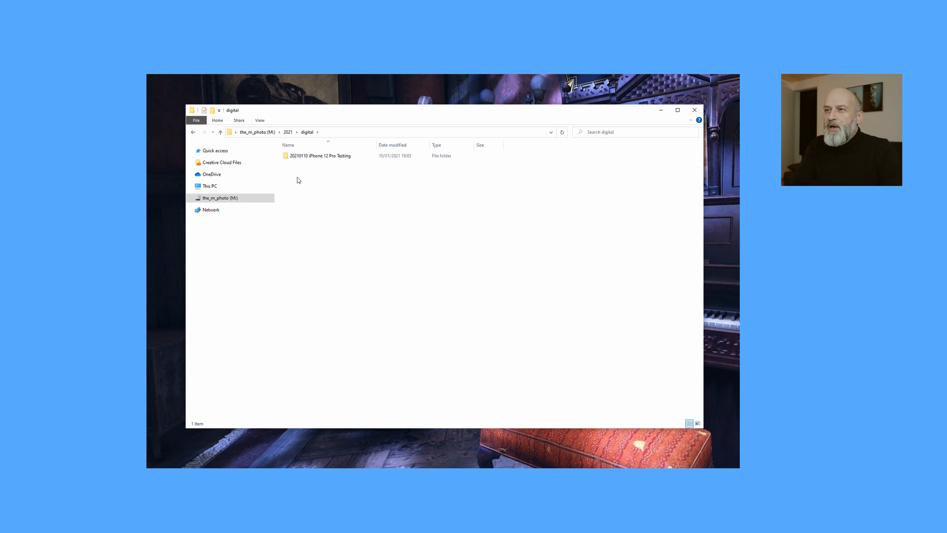
mouse_move(312, 190)
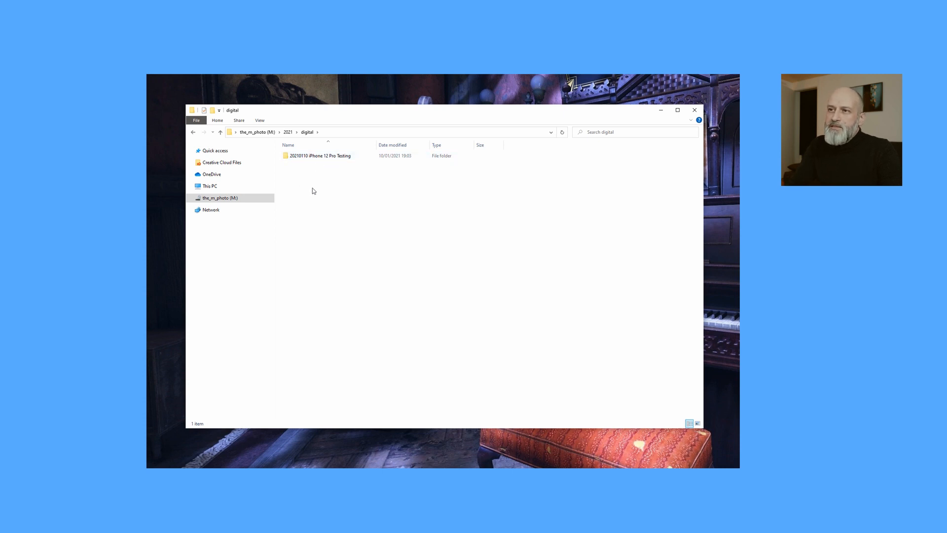
Go back up to the 2021 folder via the address bar breadcrumb.
left_click(319, 155)
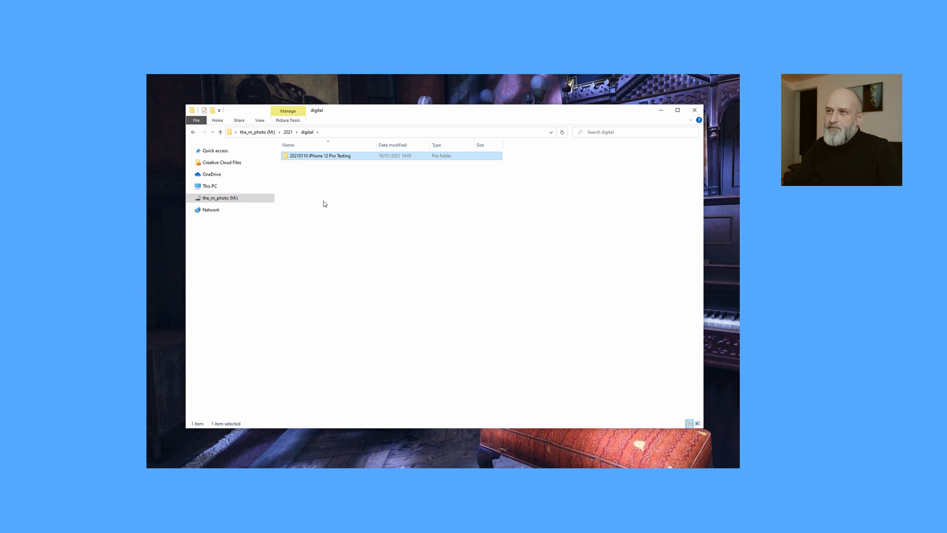
left_click(220, 131)
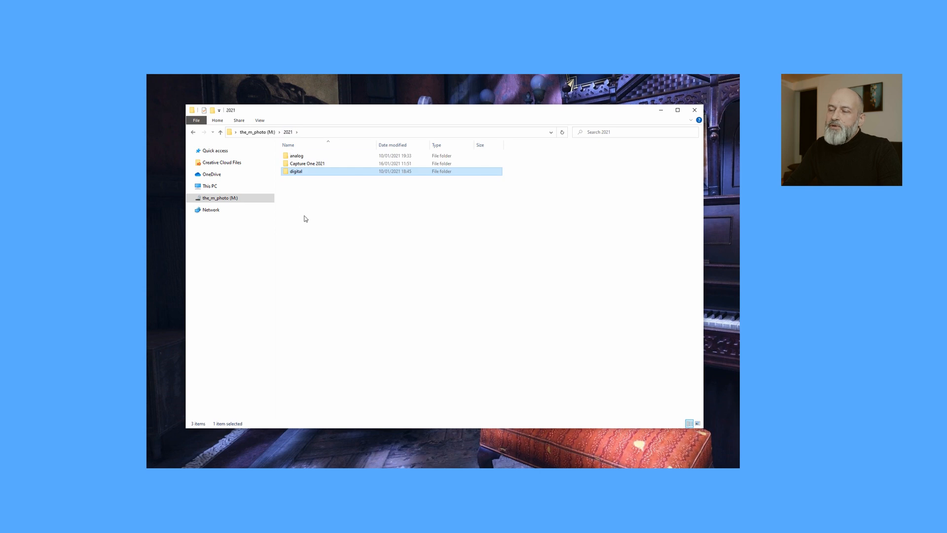
Look inside the analog folder at the two ILFORD HP5 film roll folders, then leave it.
double_click(296, 156)
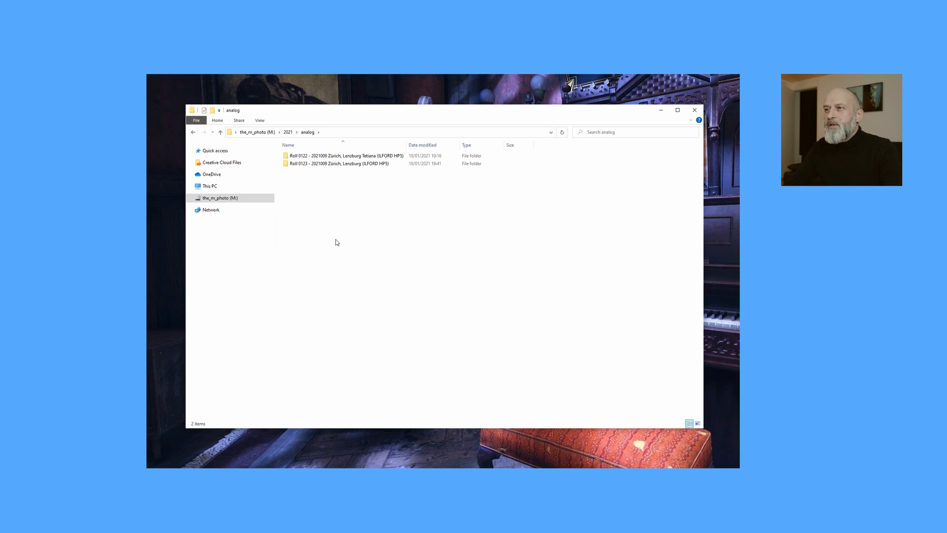
left_click(192, 131)
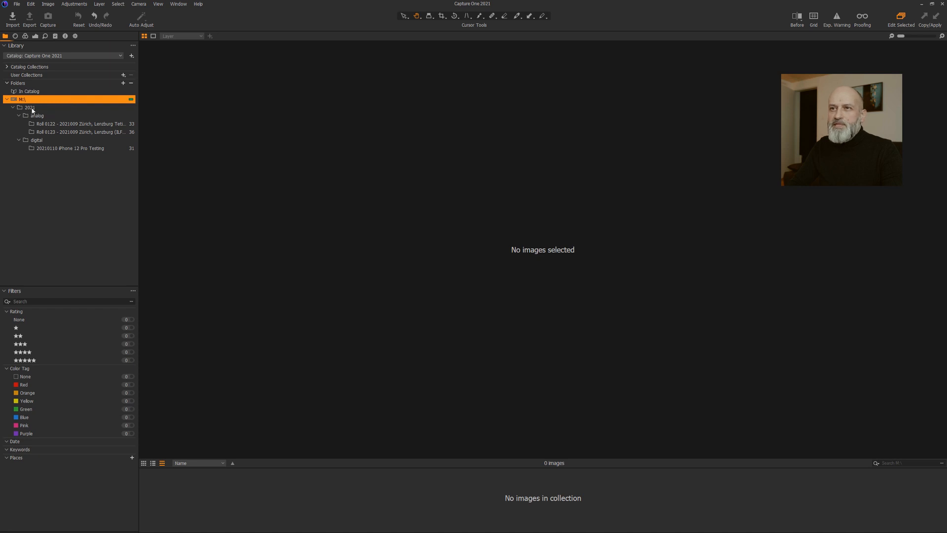
Step through 2021, analog and digital in the Capture One catalog's Folders tree.
left_click(29, 108)
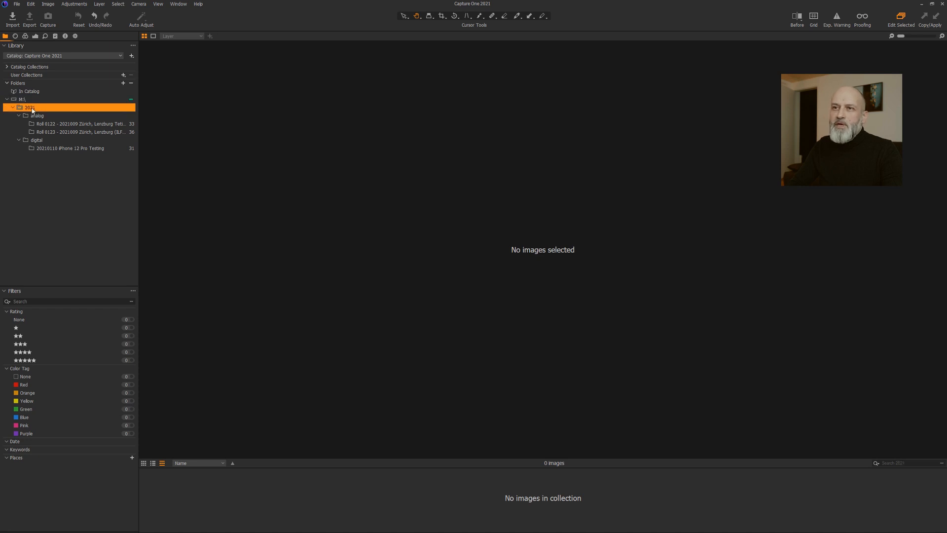
left_click(36, 116)
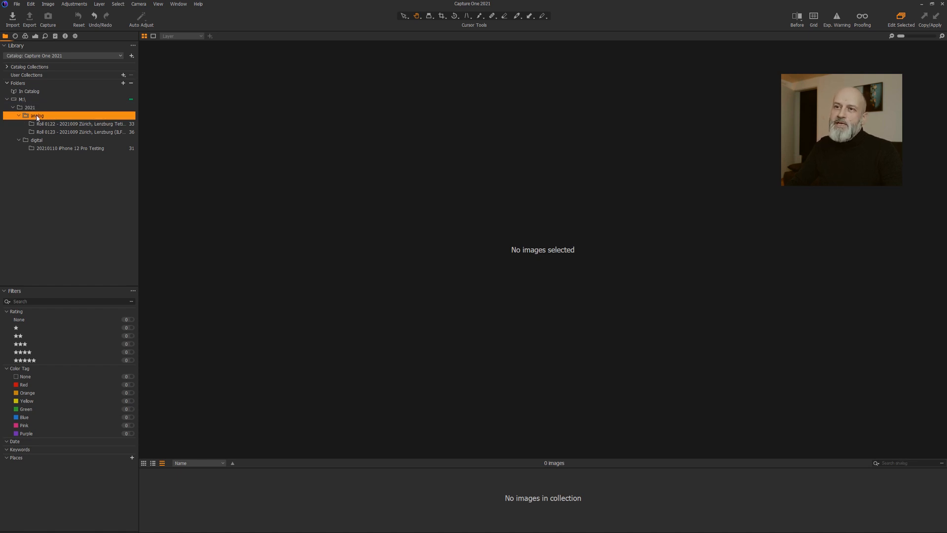
left_click(37, 140)
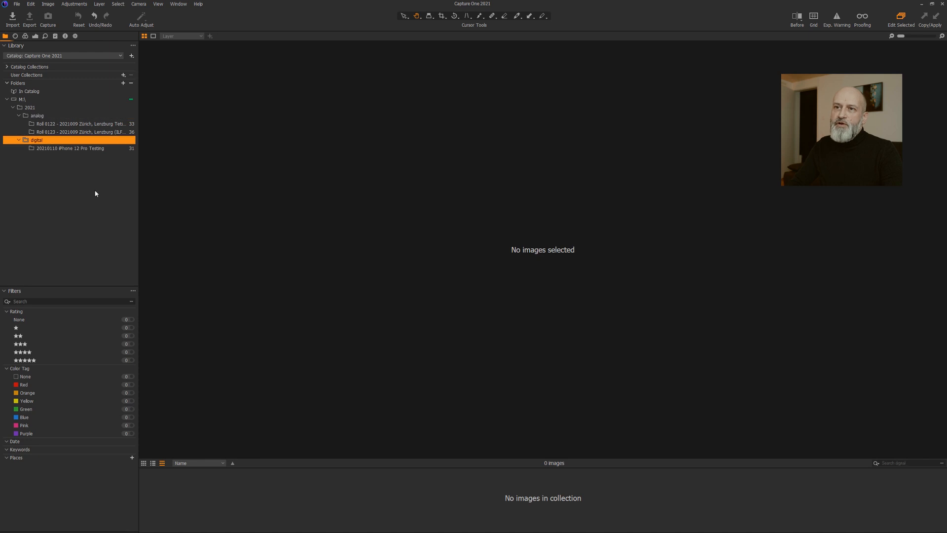